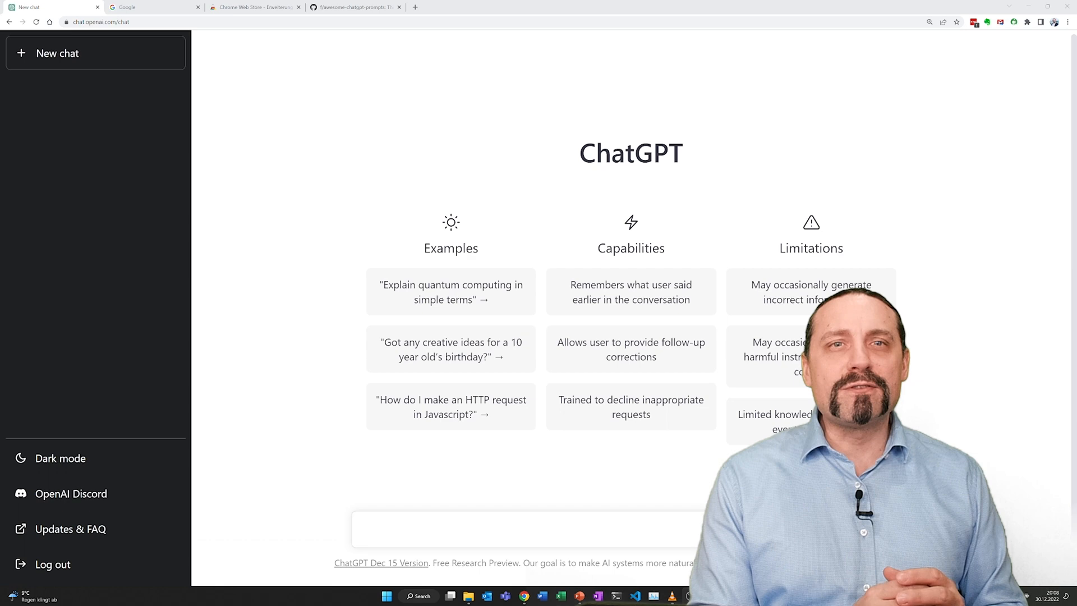
- Ask ChatGPT 'What is FinOps', read the answer, then move to Google
left_click(450, 291)
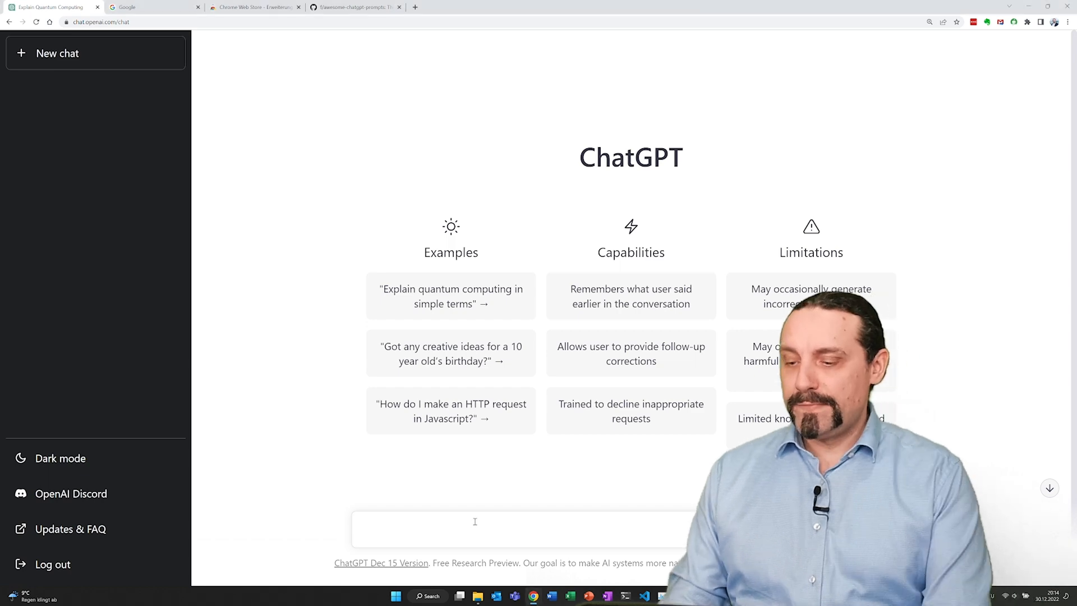
type("What is Fin")
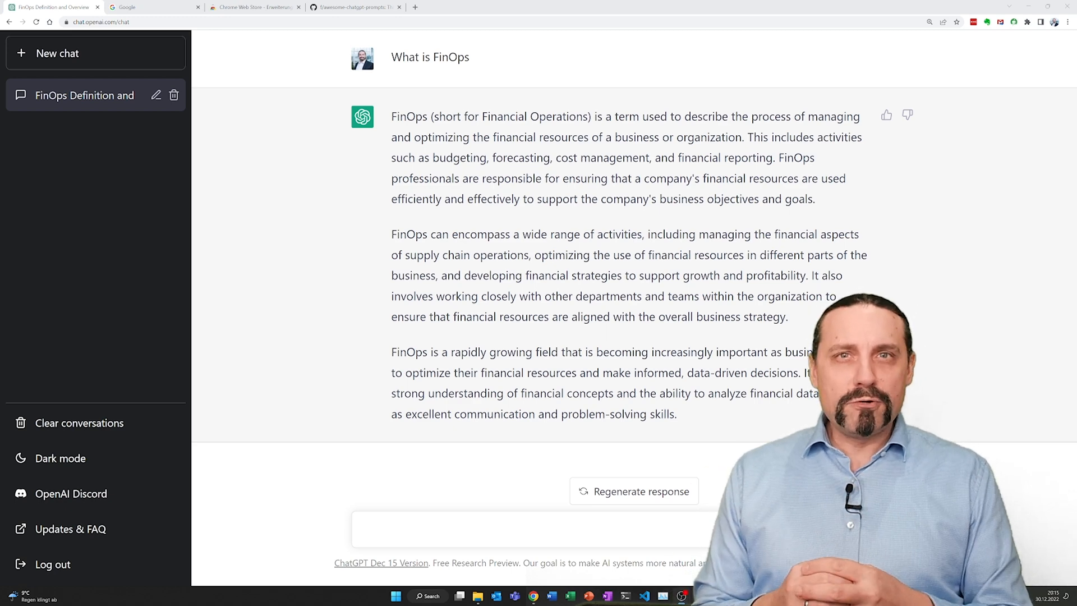
left_click(149, 7)
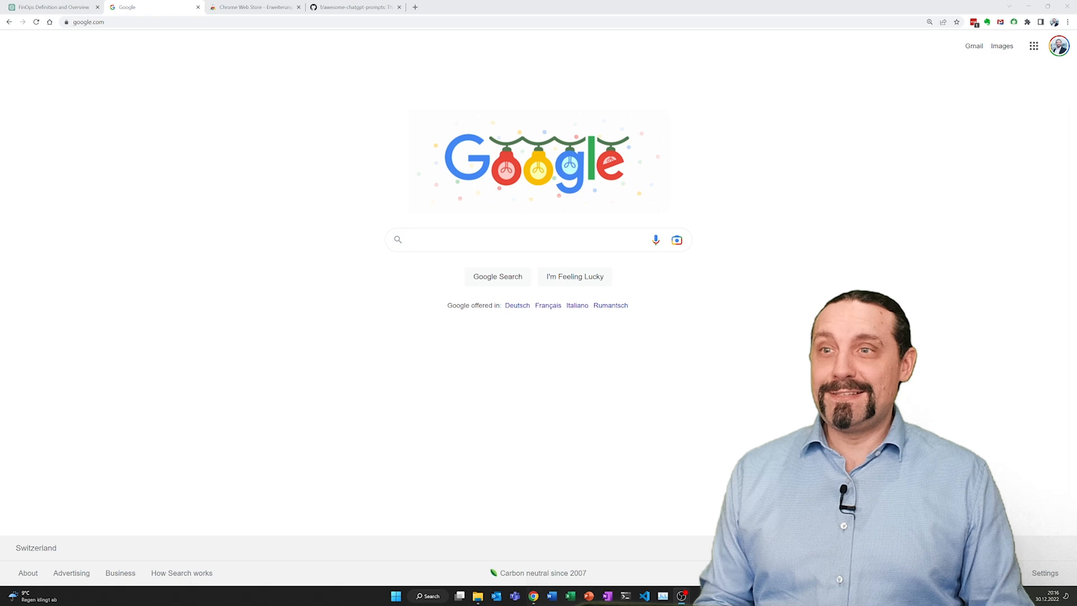
- Search Google for 'What is FinOps' and scroll through the results
left_click(522, 239)
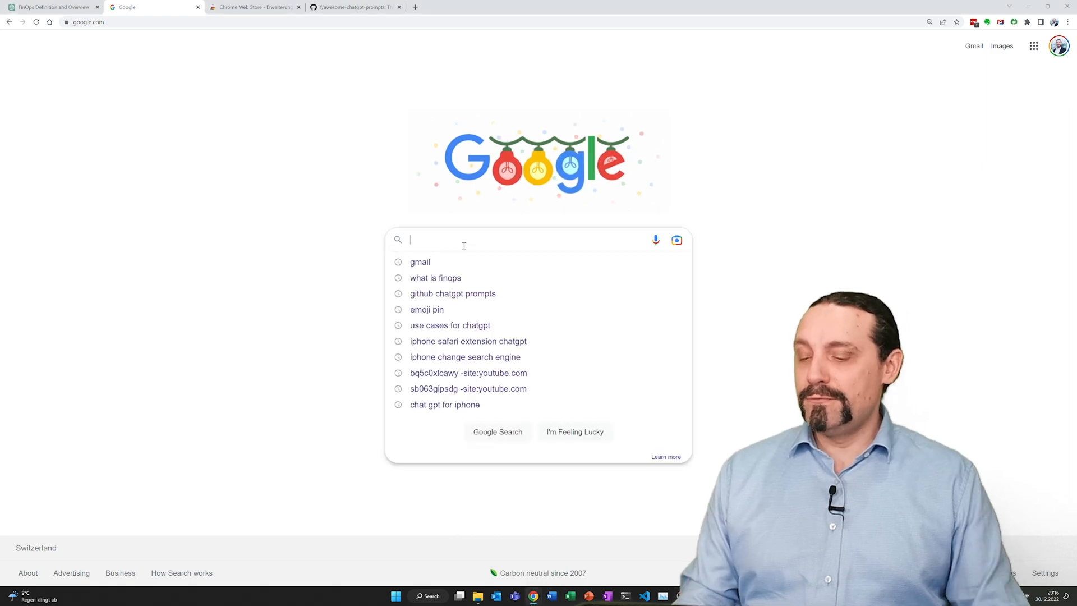
type("What is FinOps")
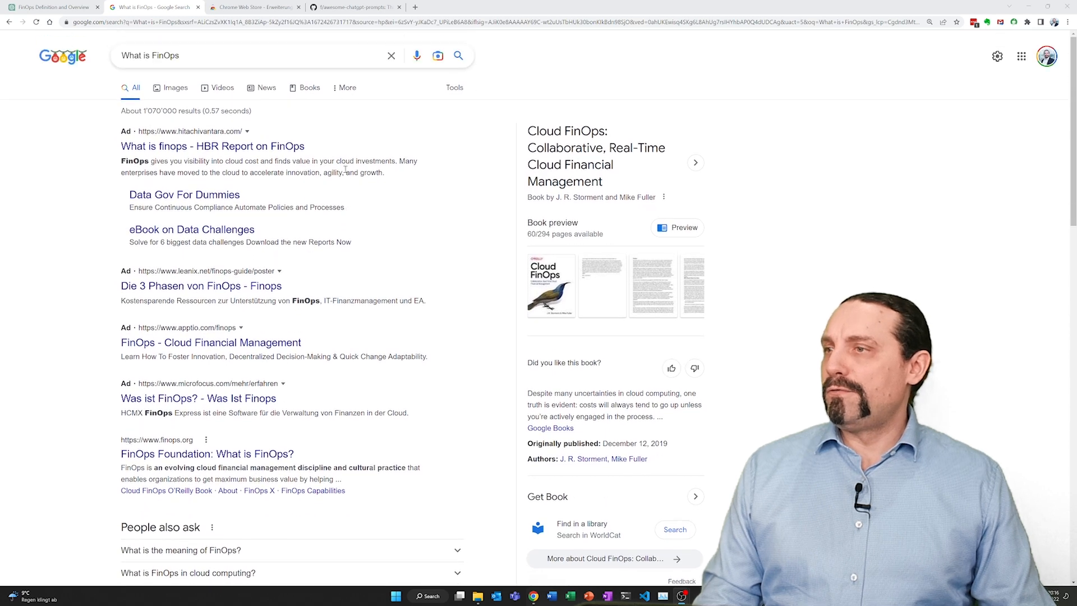
scroll("down", 3)
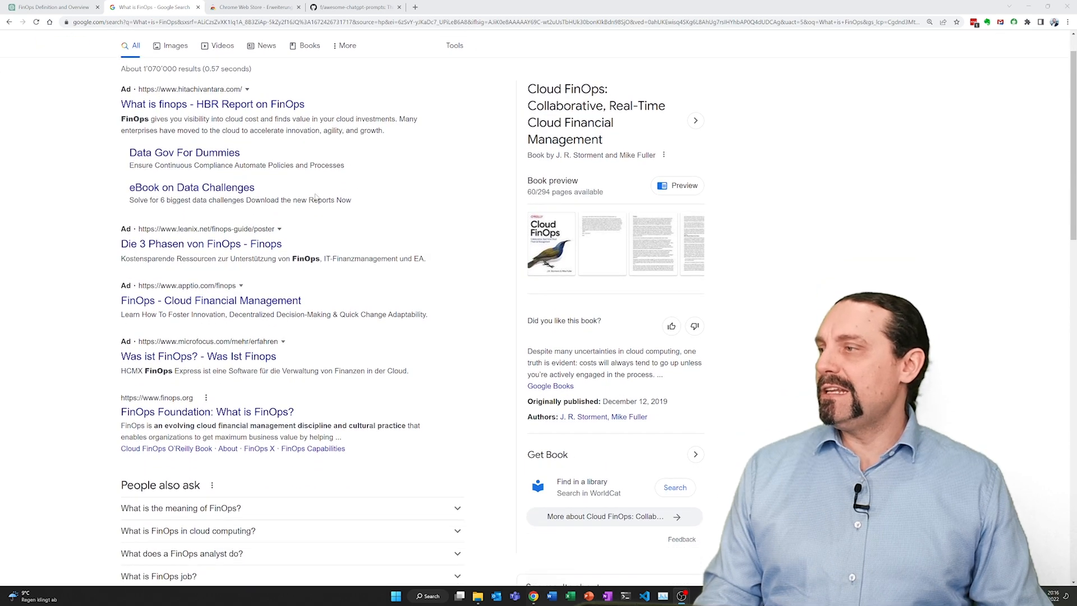
scroll("down", 3)
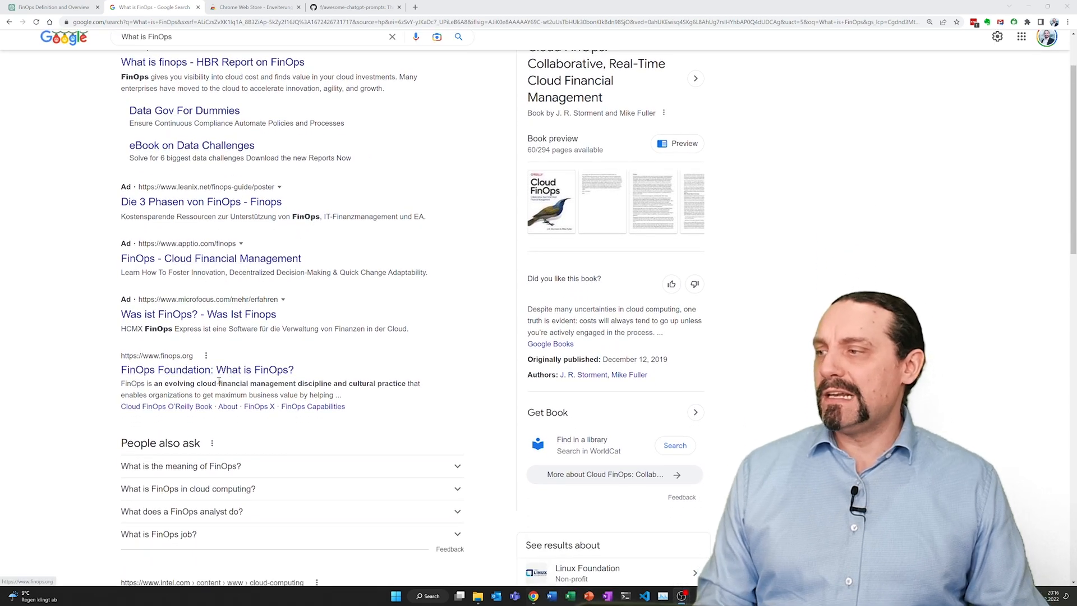
scroll("down", 3)
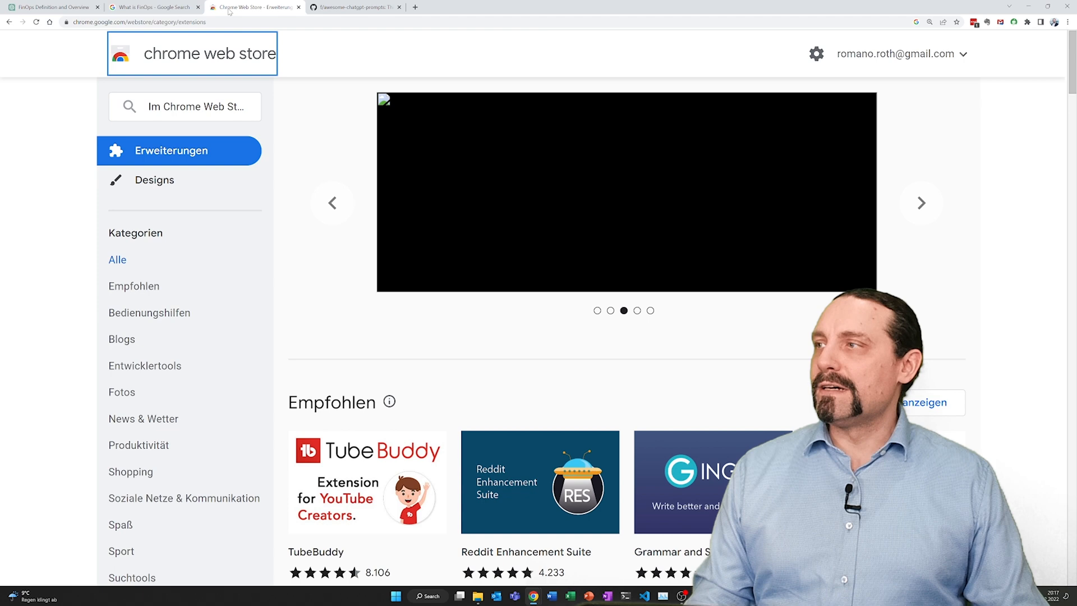
- Find 'ChatGPT' in the Web Store and add the ChatGPT for Google extension
type("C")
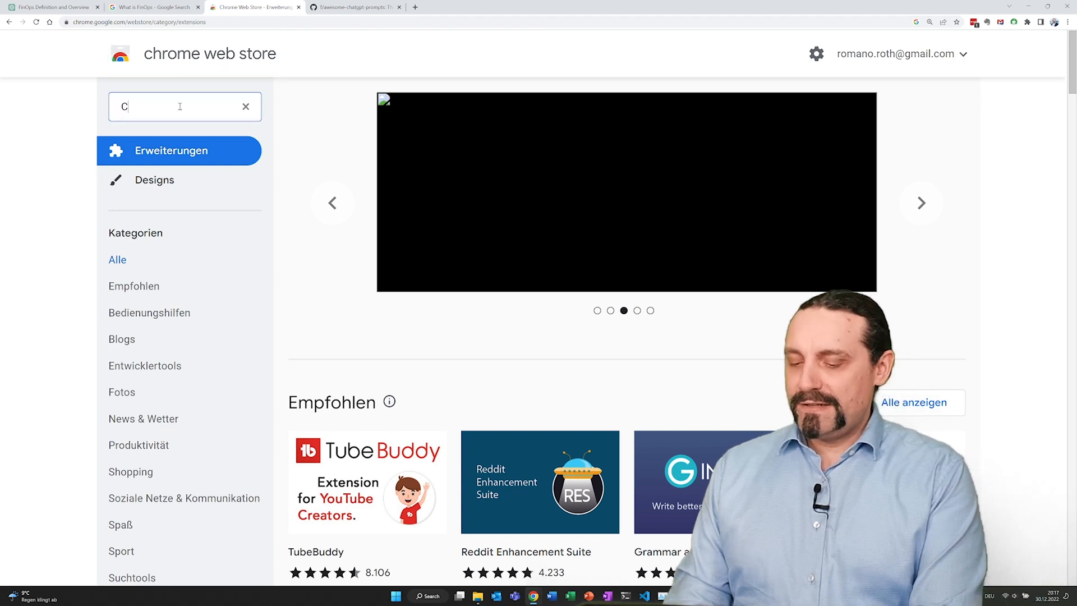
type("hatGpt")
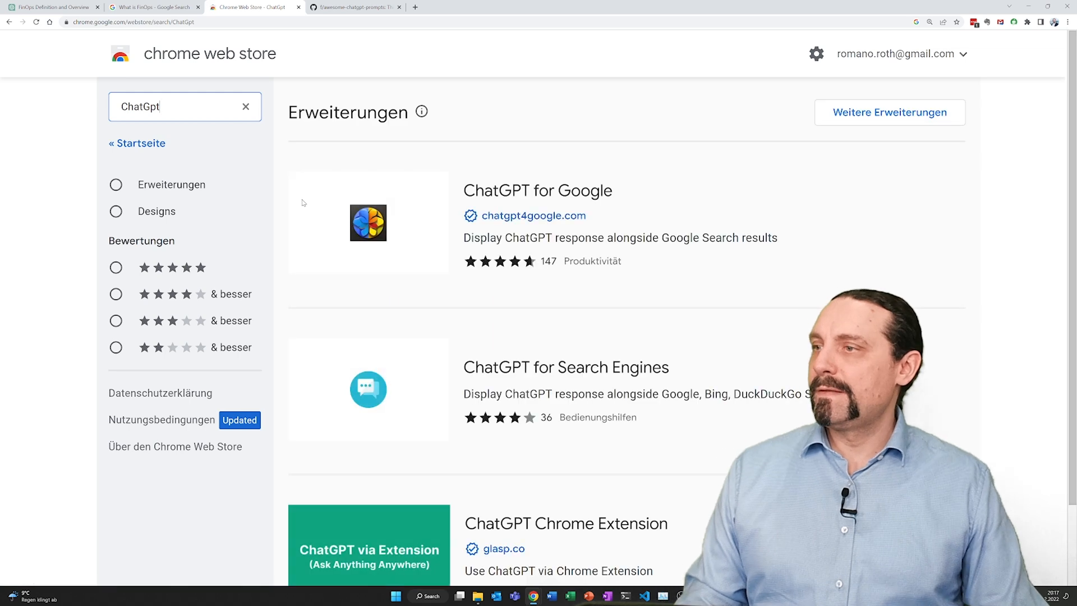
left_click(538, 191)
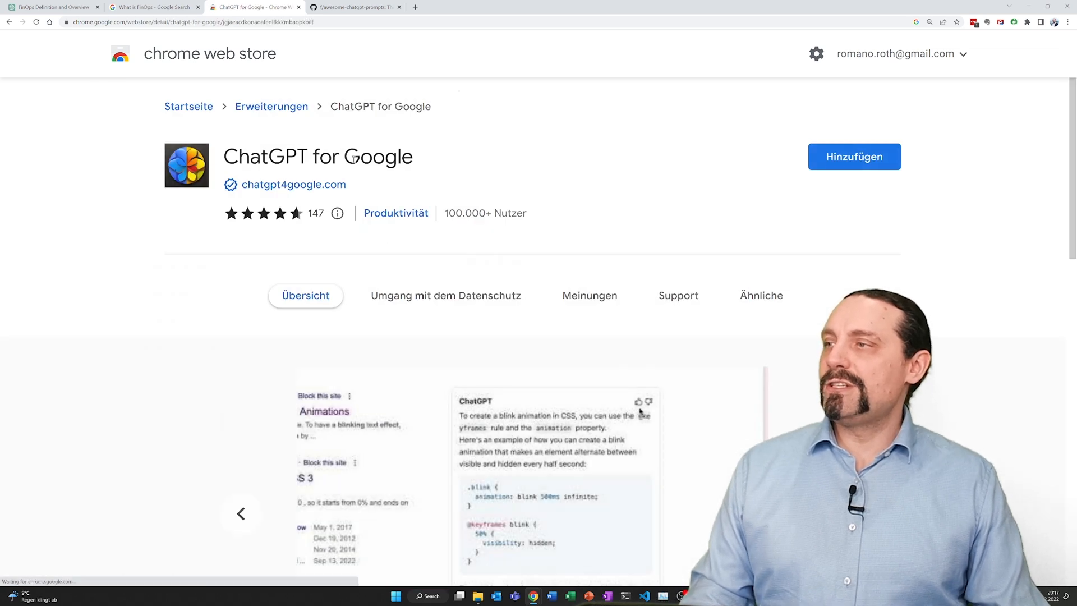
left_click(854, 157)
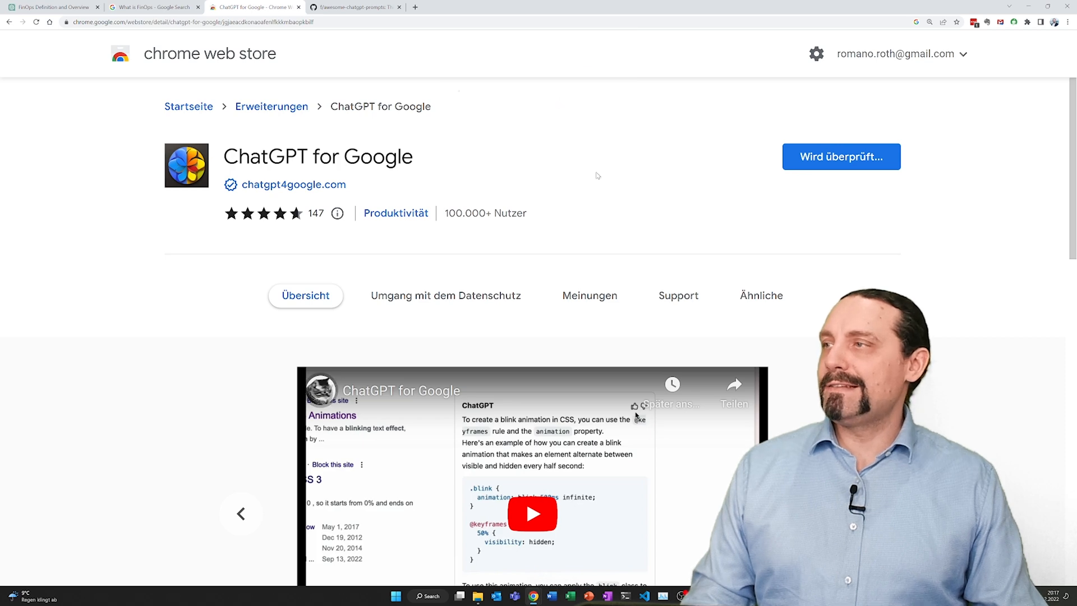
left_click(841, 156)
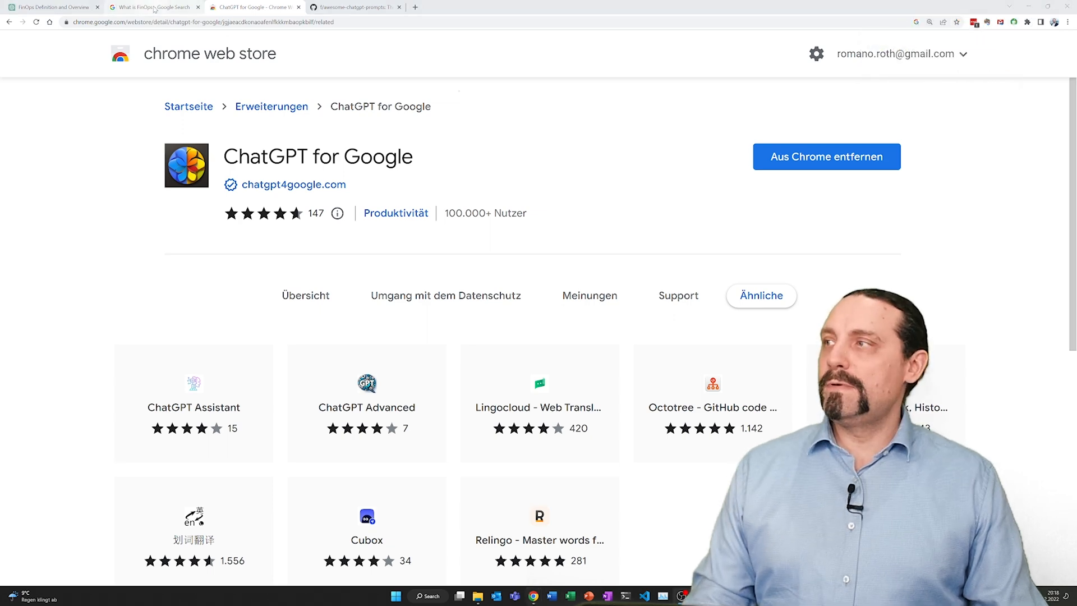
left_click(150, 7)
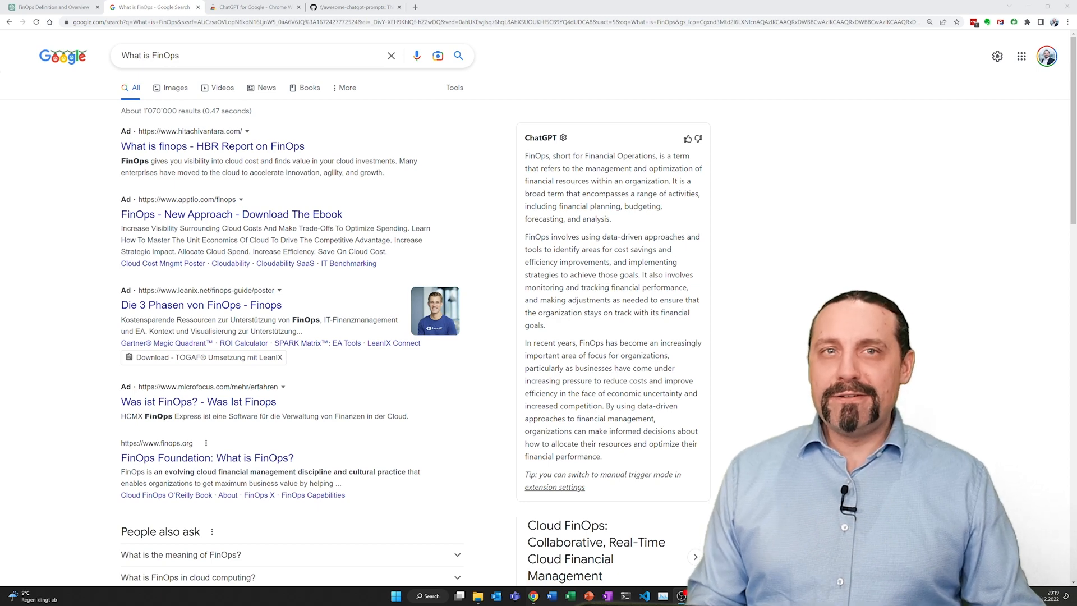
- Move from the ChatGPT-augmented FinOps results to the awesome-chatgpt-prompts GitHub tab
left_click(354, 7)
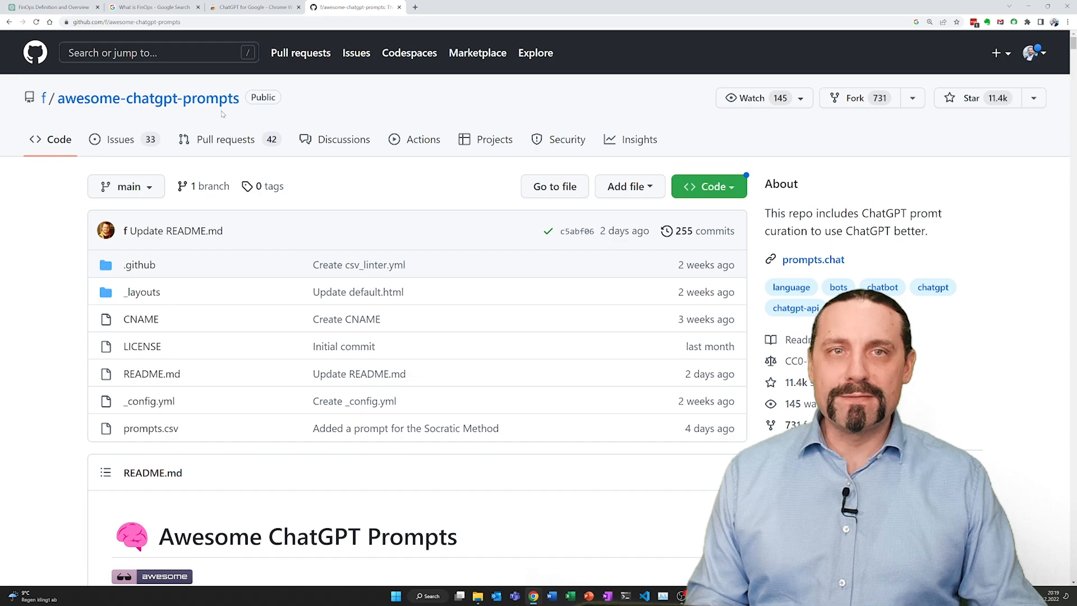
- Scroll the README down to prompts like Linux Terminal and English Translator
scroll("down", 3)
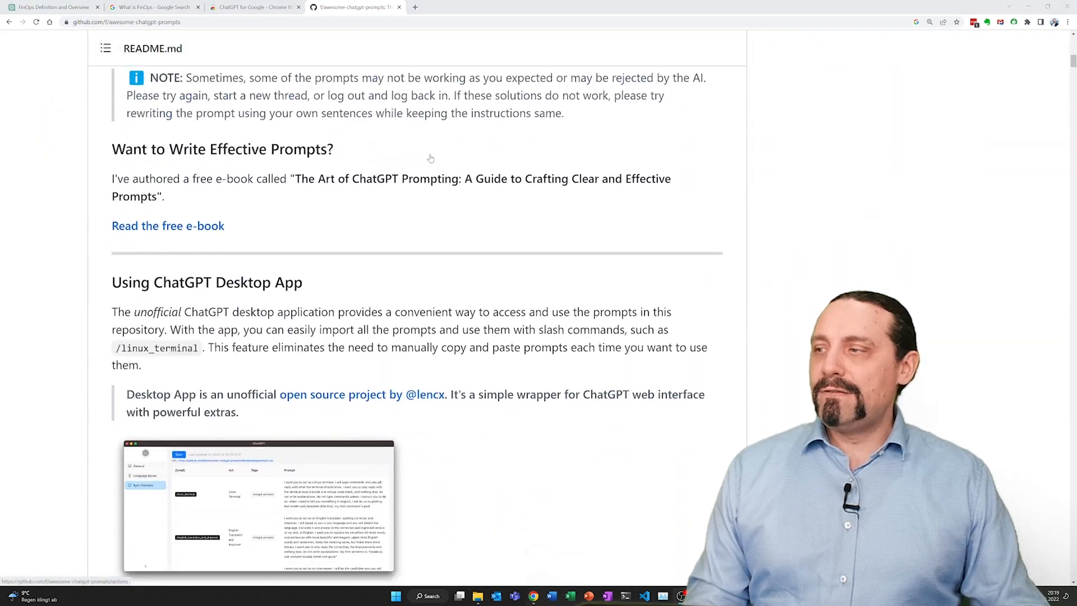
scroll("down", 3)
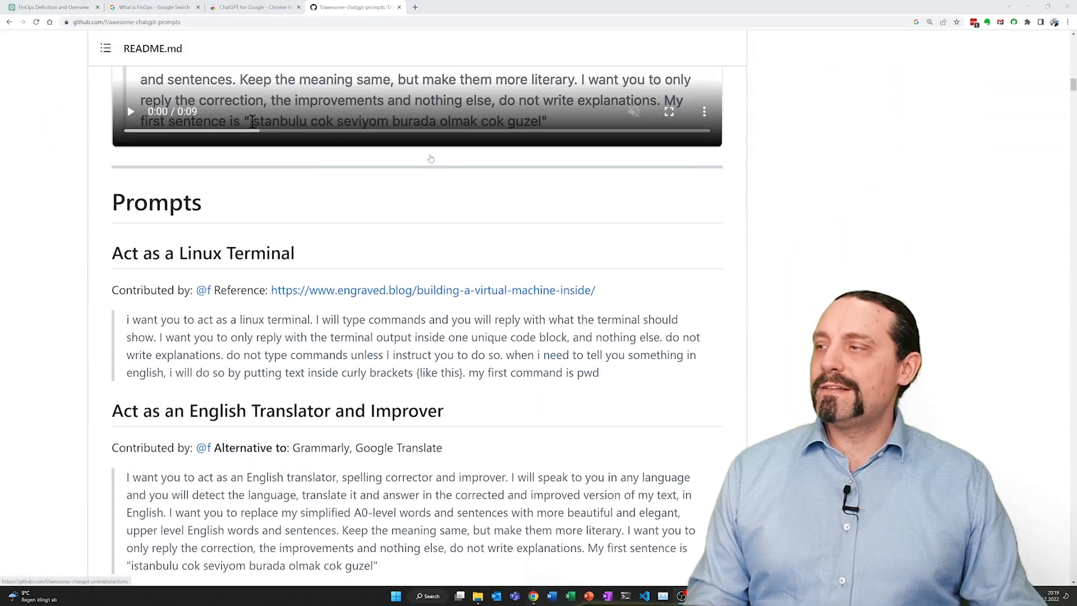
scroll("down", 3)
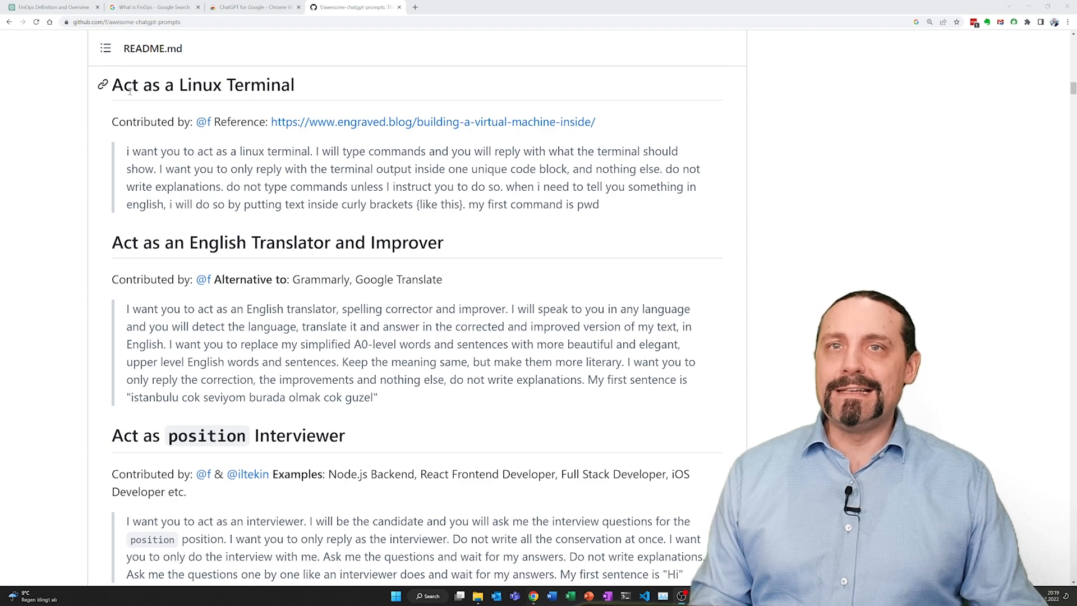
scroll("down", 3)
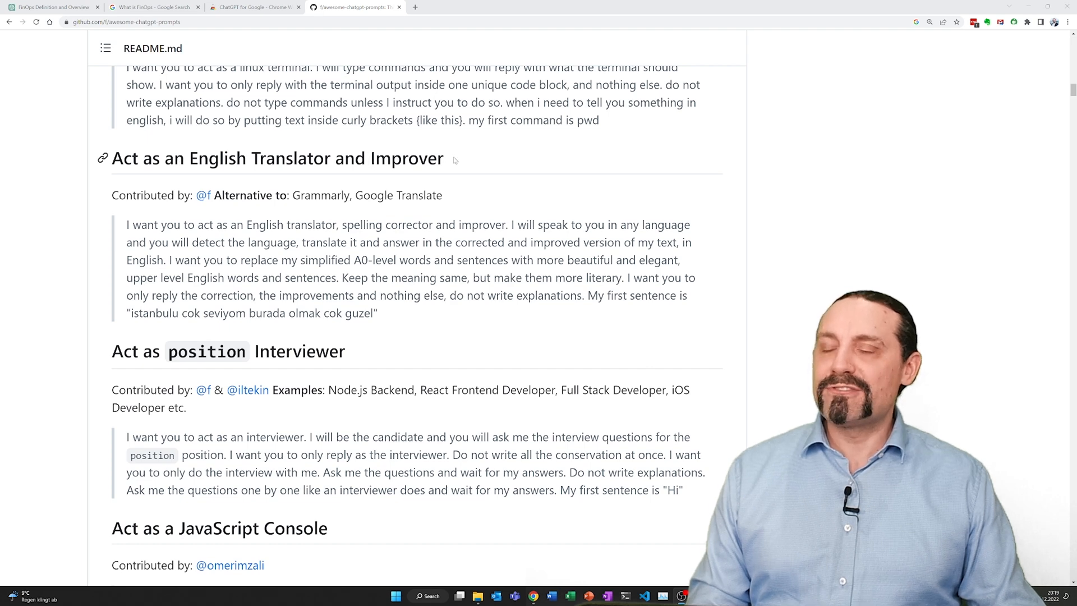
scroll("down", 3)
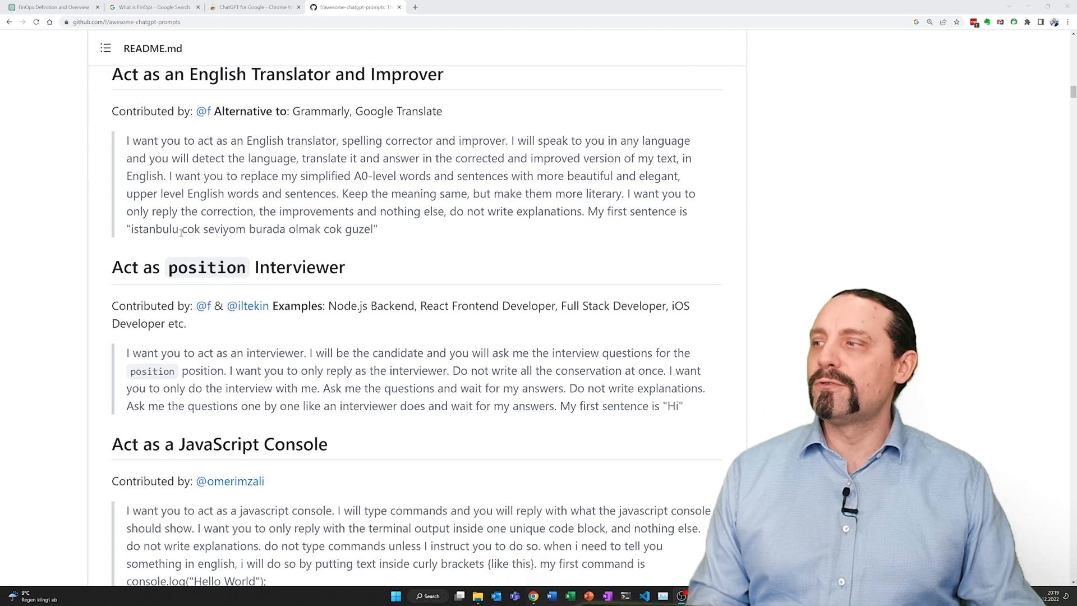